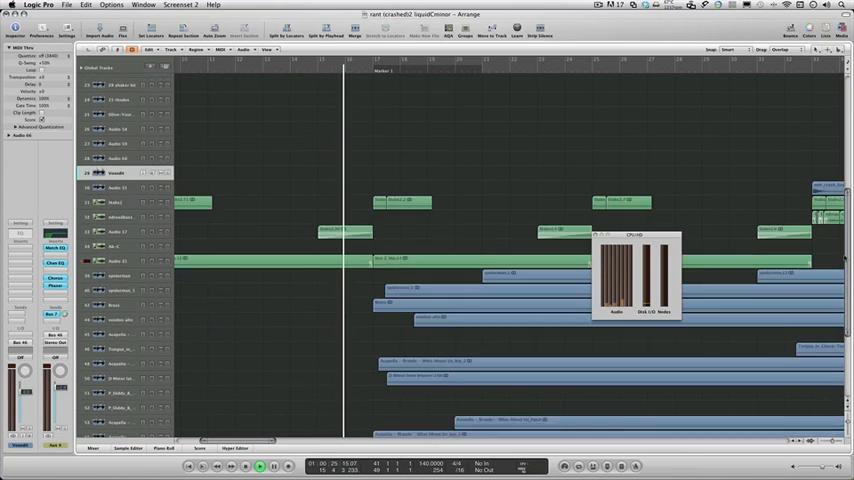
{"action": "scroll", "scroll_direction": "down", "scroll_amount": 3}
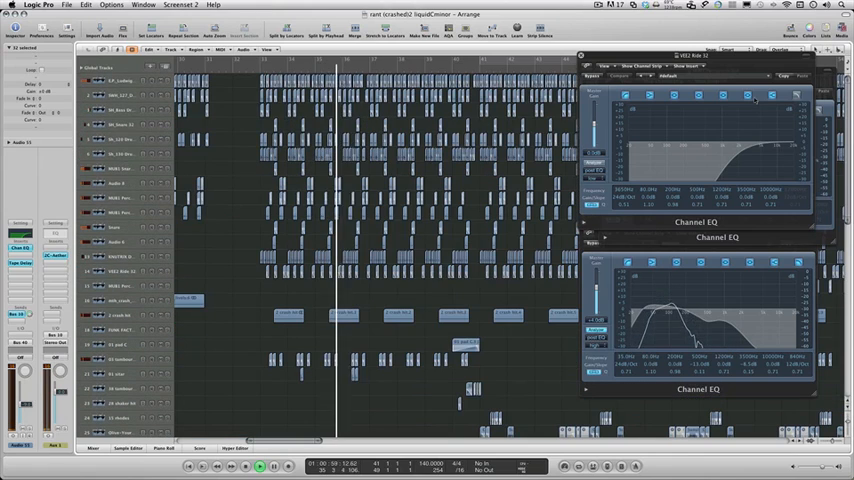
{"action": "scroll", "scroll_direction": "down", "scroll_amount": 3}
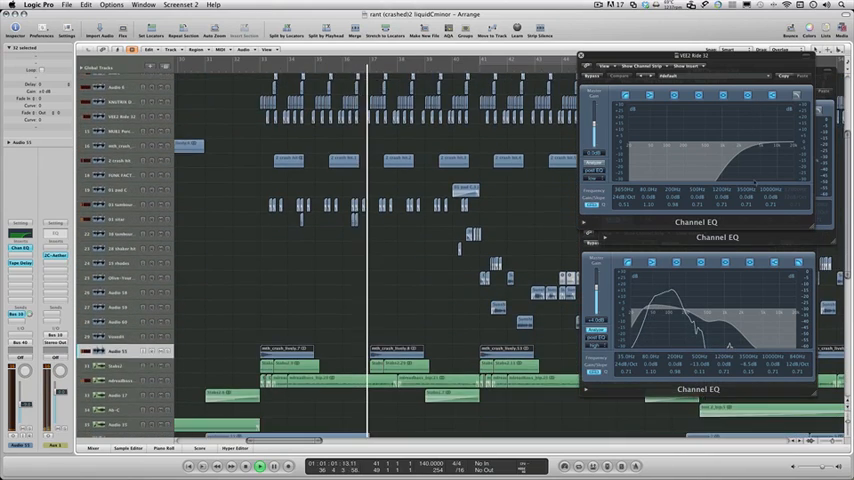